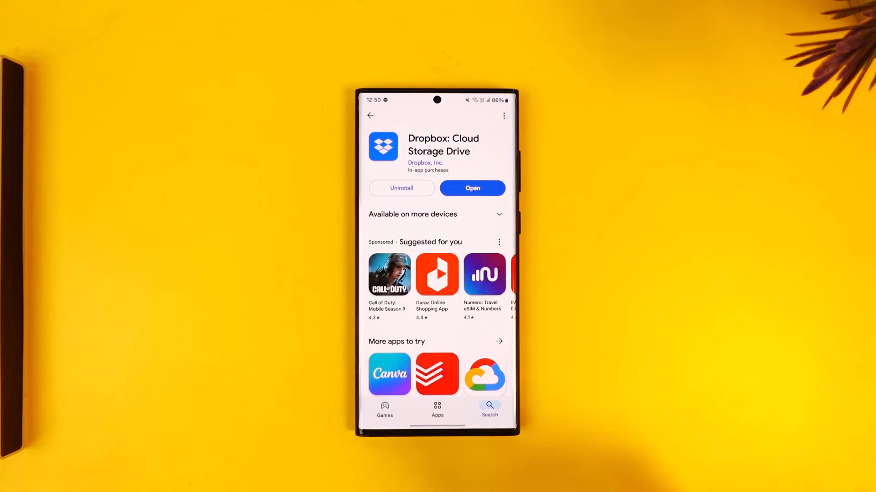
- Launch Dropbox from its Play Store listing to reach the welcome screen
{"action": "left_click", "coordinate": [472, 189]}
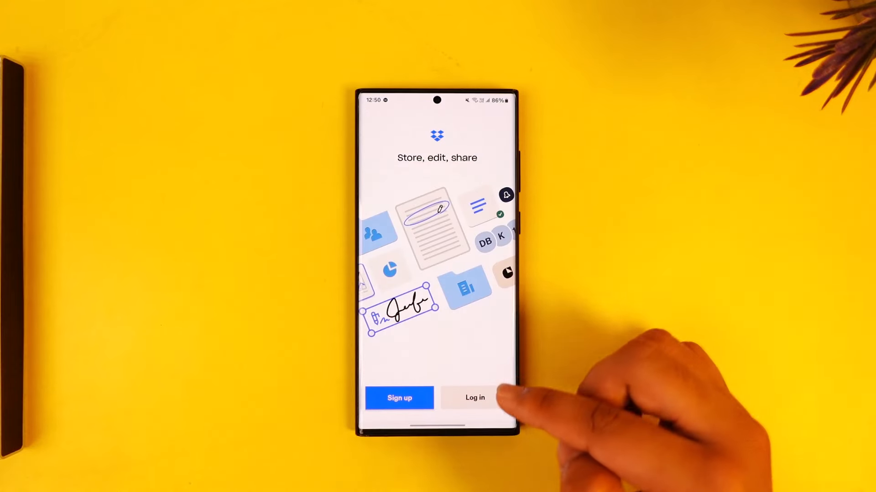
{"action": "left_click", "coordinate": [475, 397]}
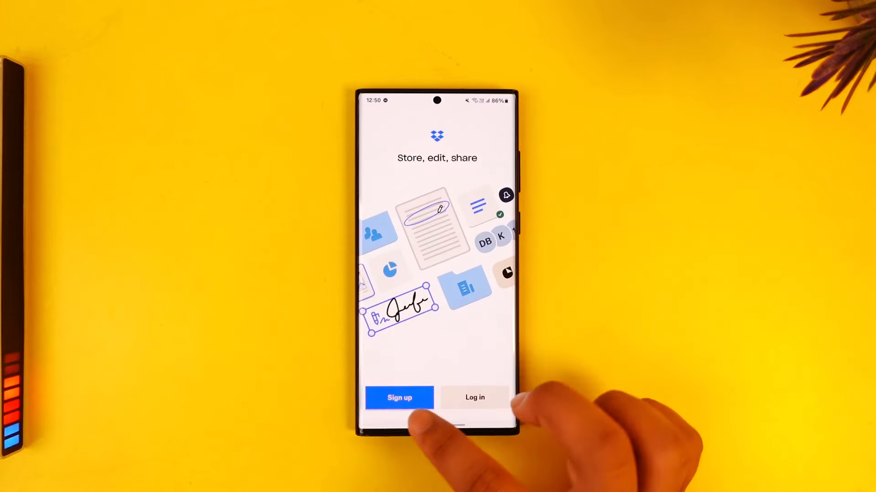
- Choose Sign up, then Continue with Google to bring up the account consent prompt
{"action": "left_click", "coordinate": [399, 397]}
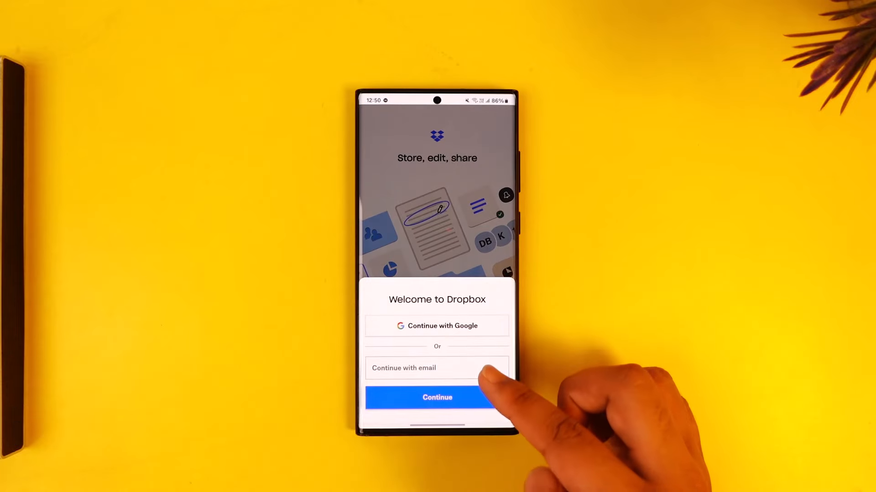
{"action": "left_click", "coordinate": [437, 368]}
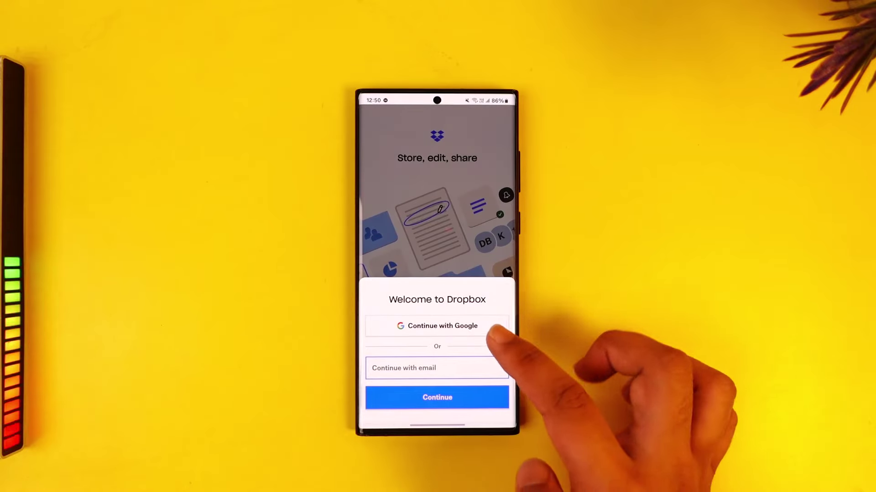
{"action": "left_click", "coordinate": [437, 326]}
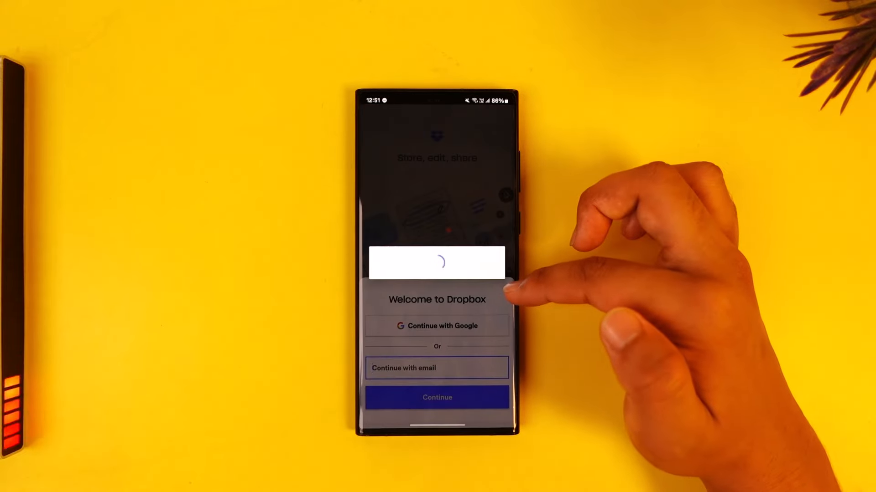
{"action": "left_click", "coordinate": [438, 326]}
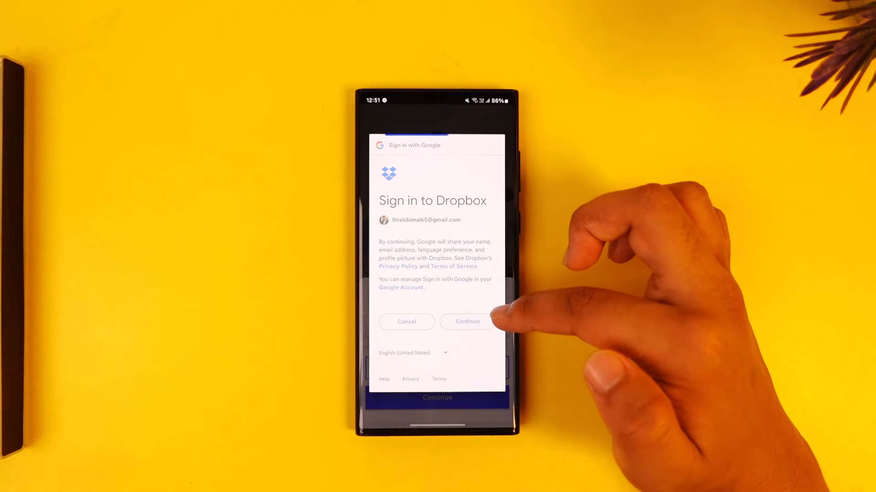